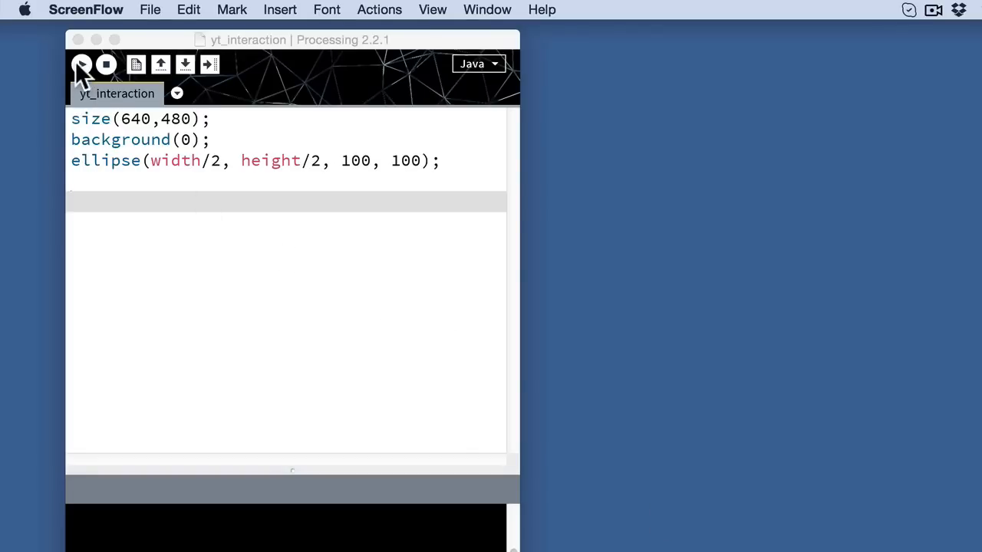
Step: Run the original sketch, then select the width and height terms in ellipse()
left_click(82, 63)
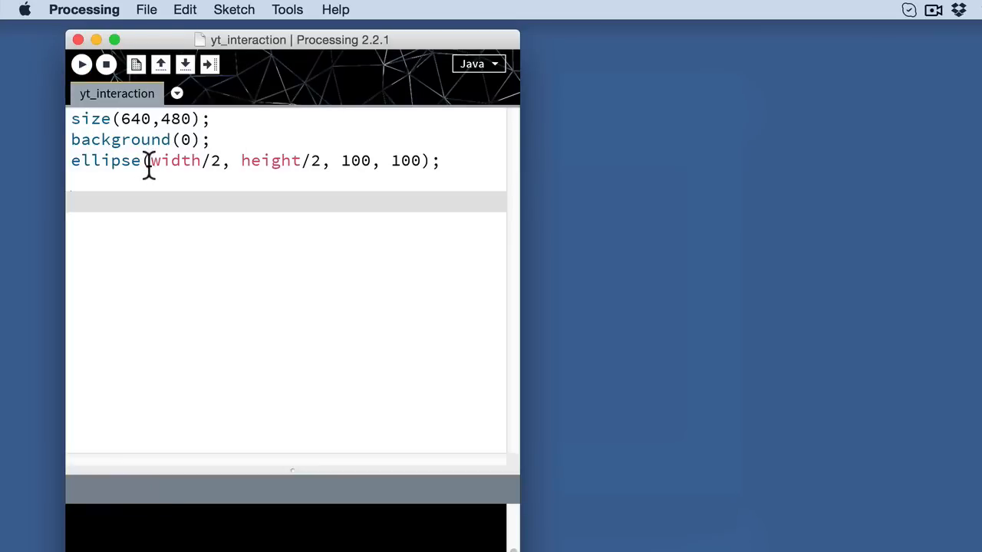
left_click_drag(147, 161, 324, 160)
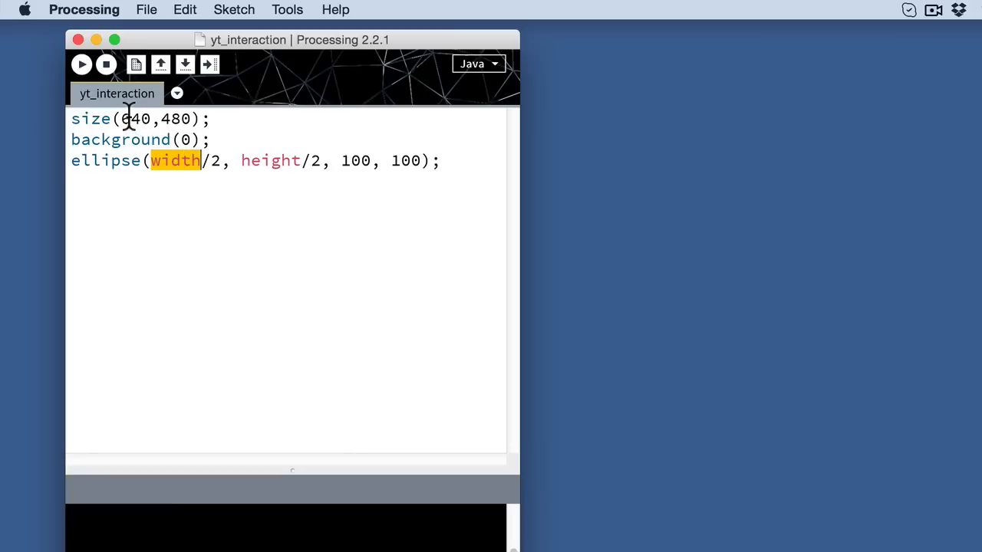
double_click(136, 118)
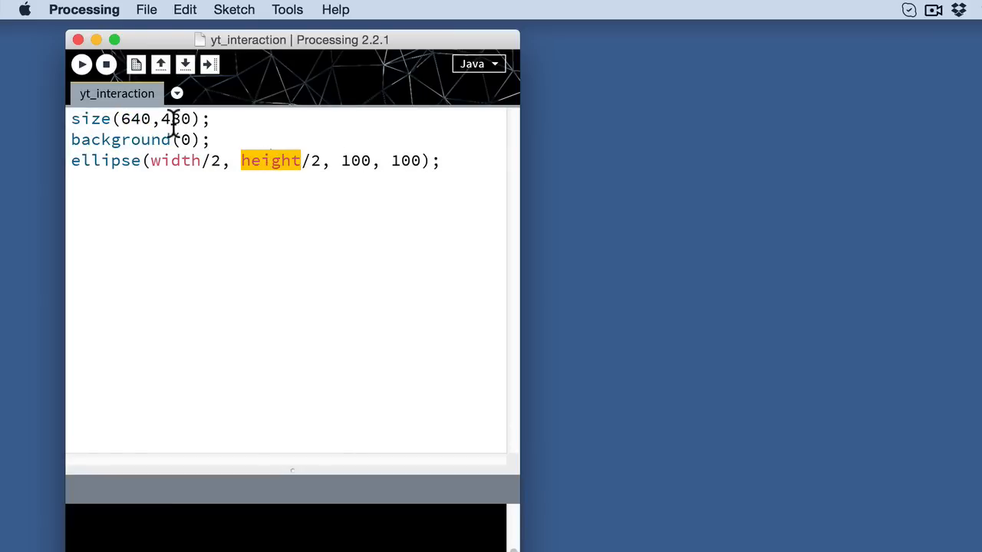
double_click(176, 119)
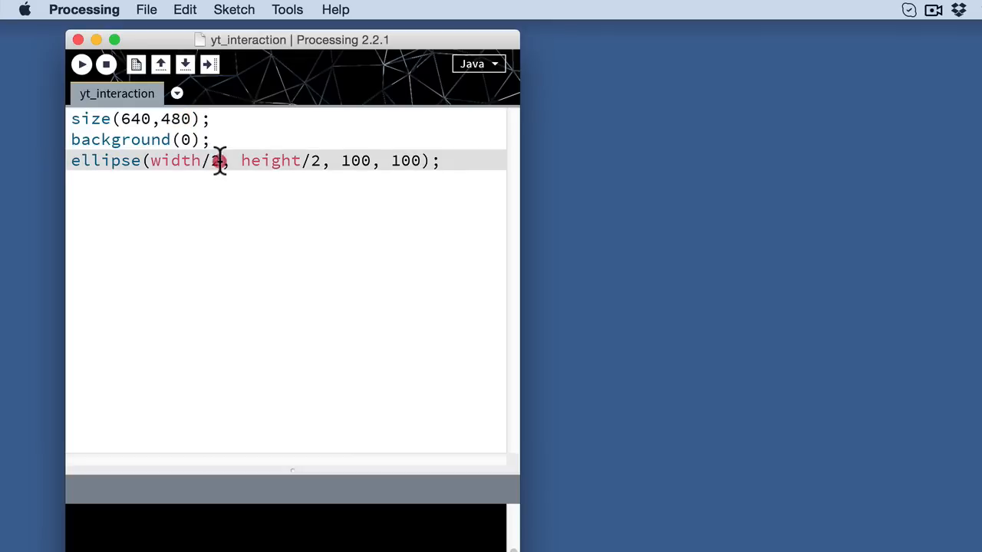
Step: Change the ellipse divisor from 2 to 4 and rerun the sketch
type("2")
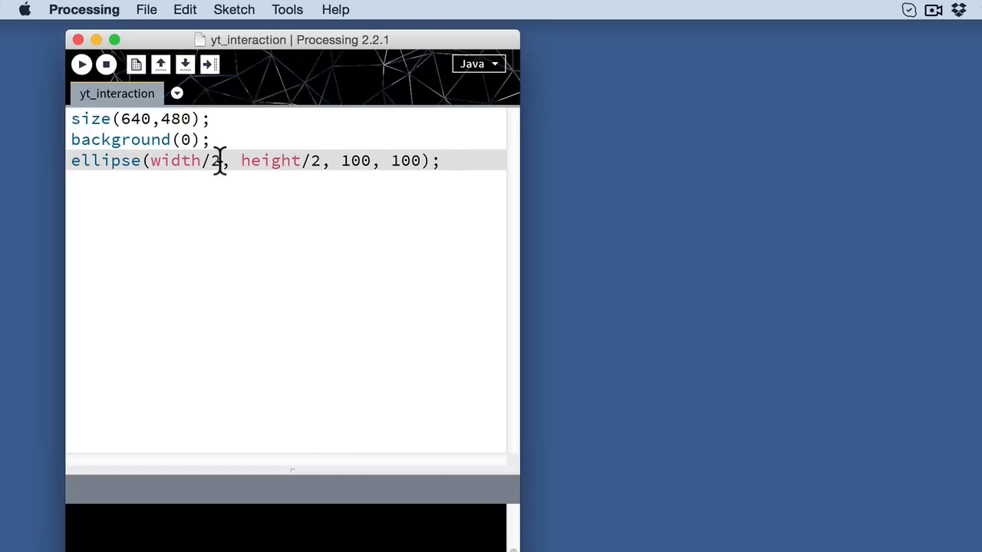
key("Backspace")
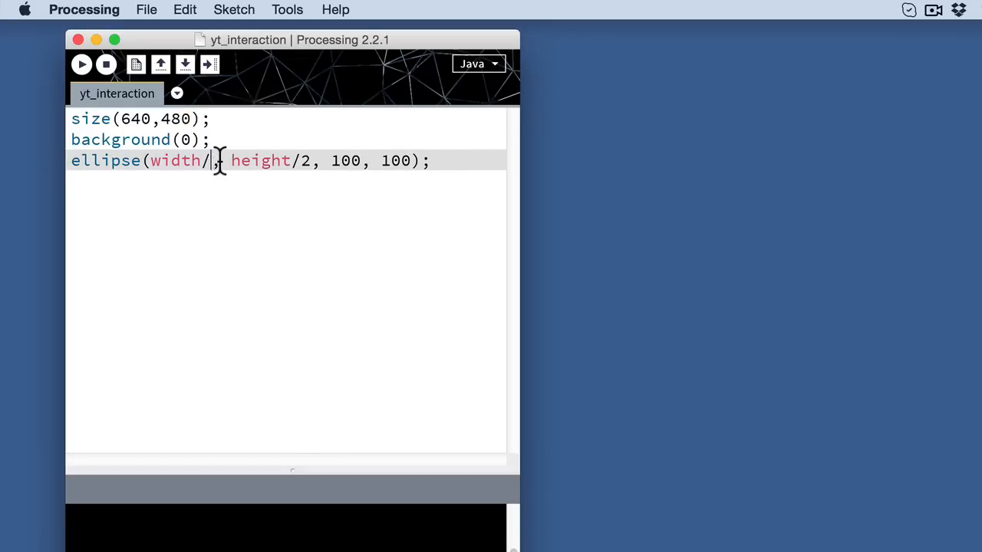
type("4")
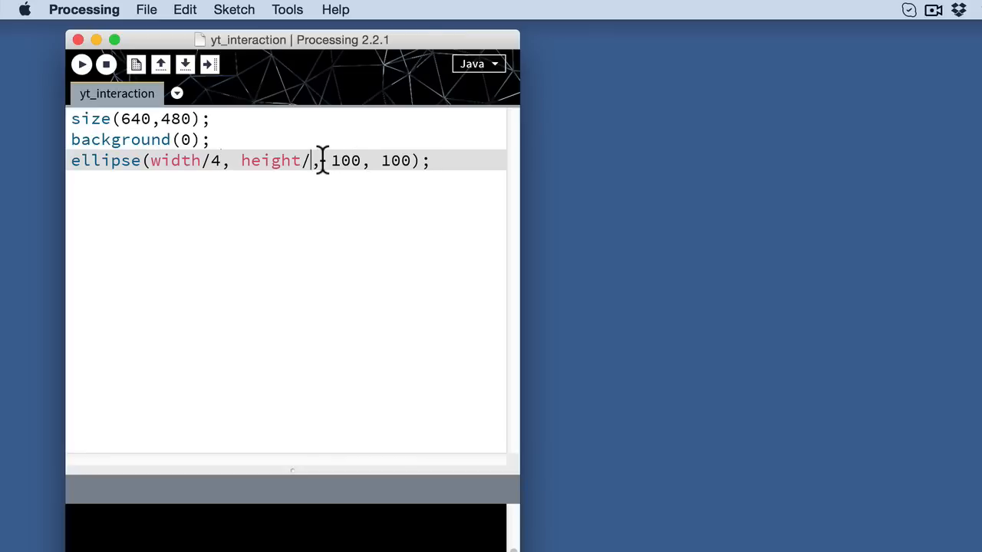
left_click(82, 63)
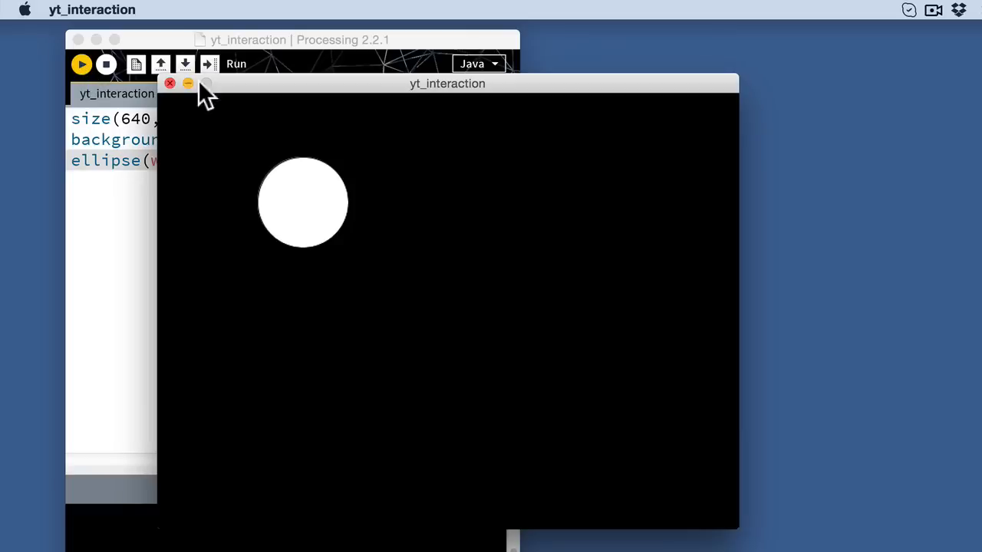
mouse_move(330, 283)
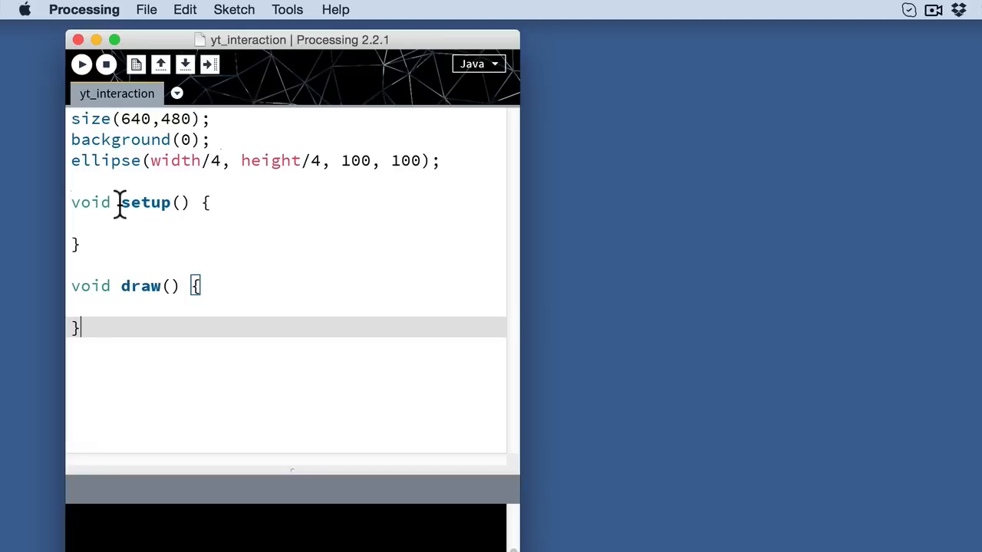
mouse_move(217, 119)
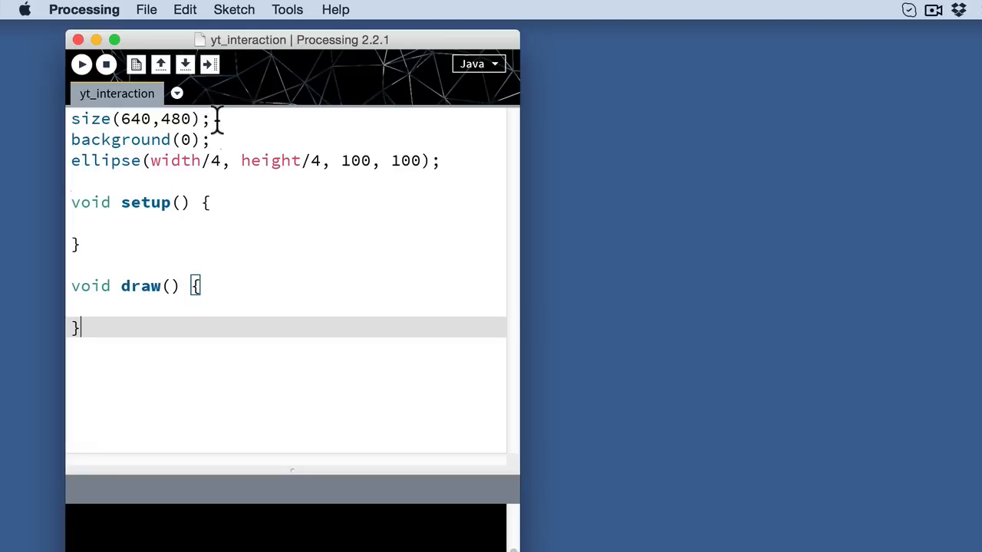
Step: Replace the size line with size(640,480); for the new setup block
triple_click(138, 119)
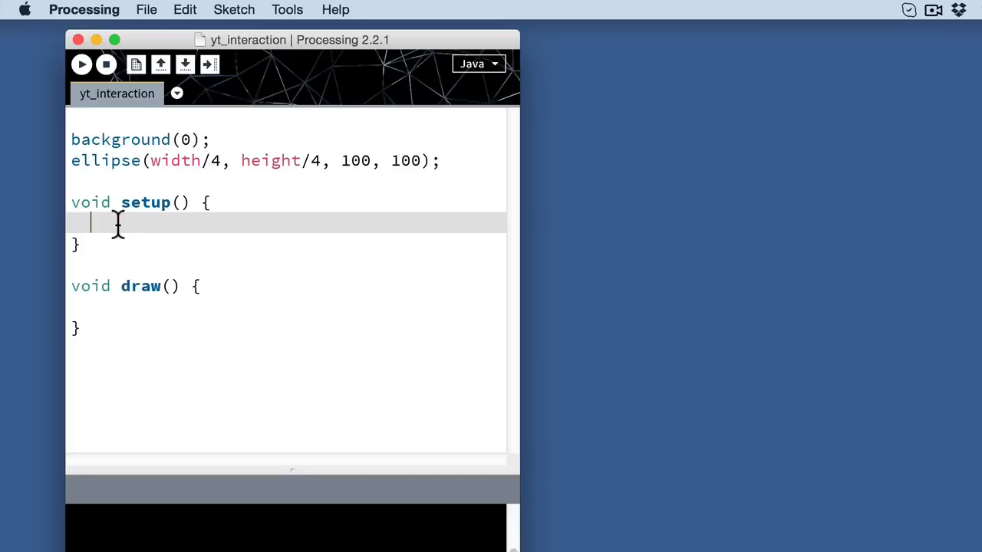
type("size(640,480);")
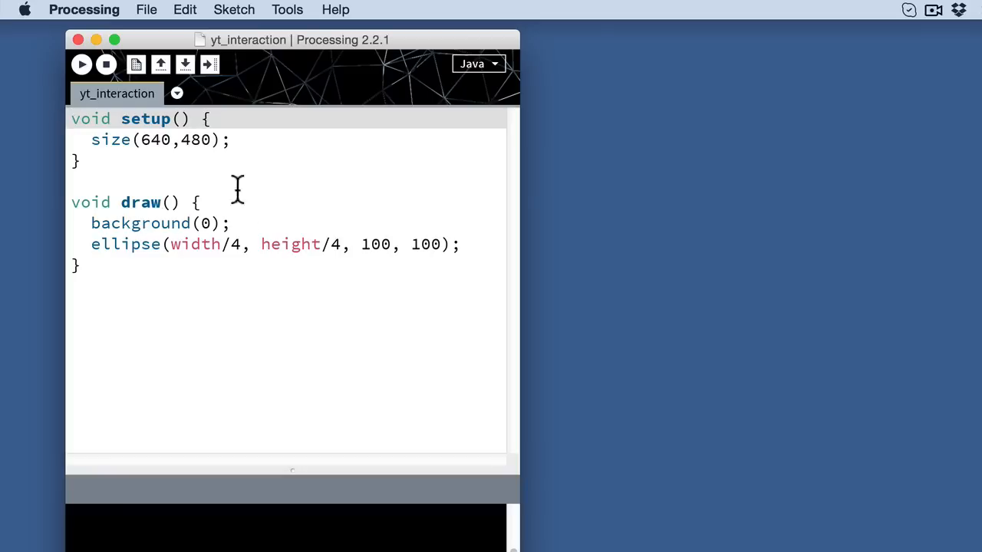
mouse_move(106, 223)
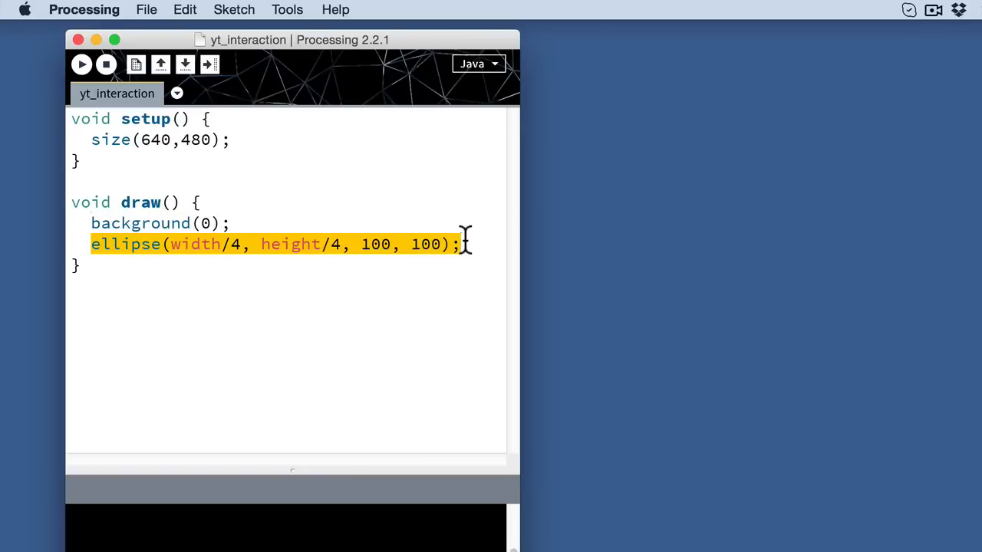
left_click(81, 64)
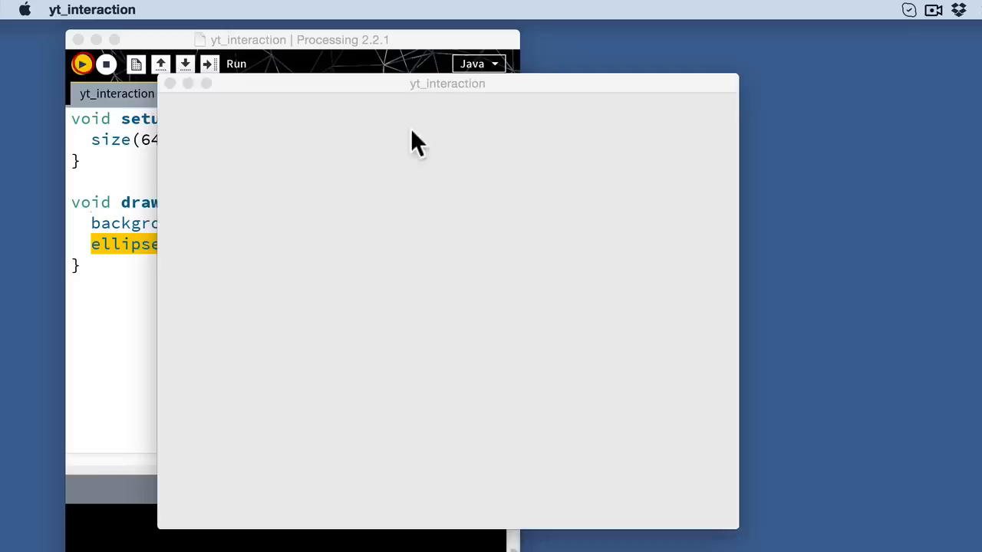
left_click(82, 63)
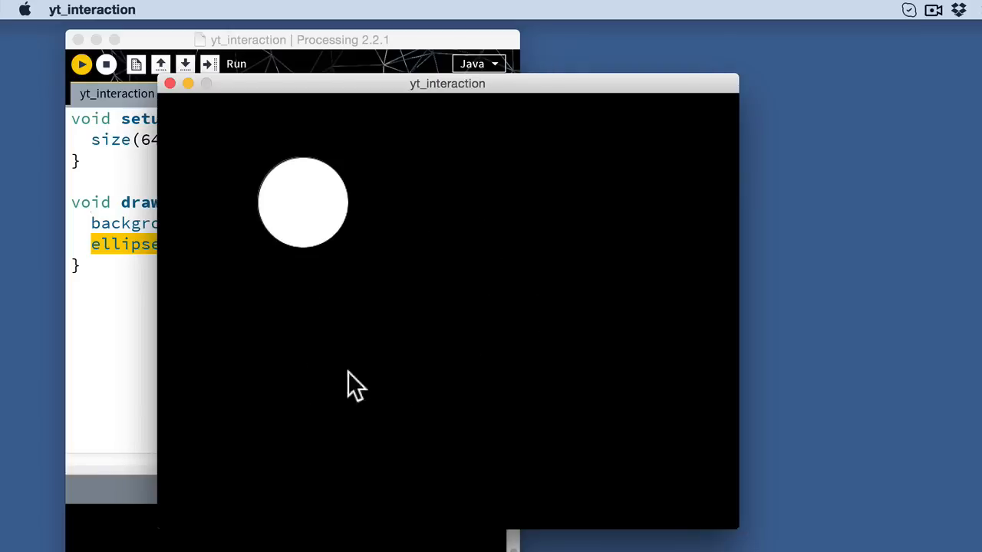
mouse_move(265, 203)
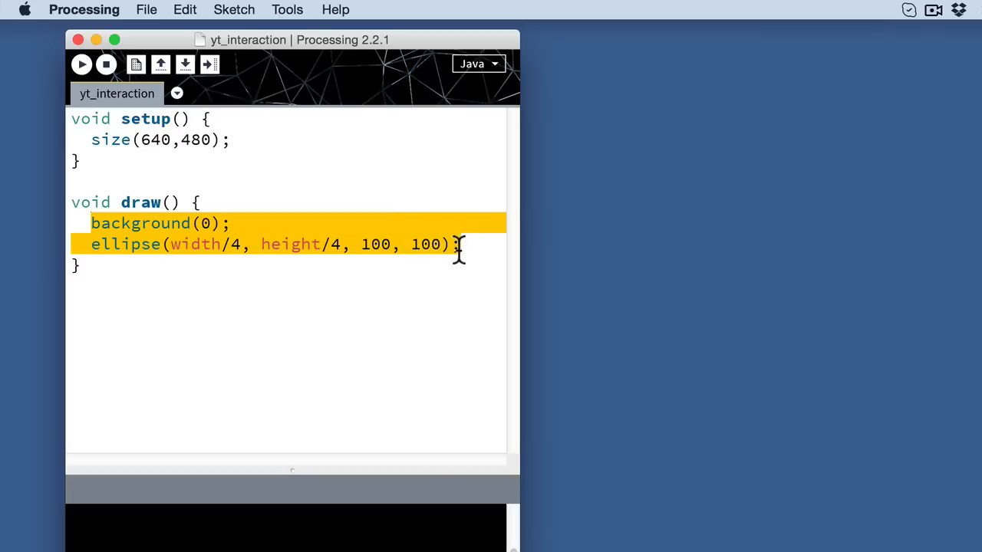
mouse_move(437, 290)
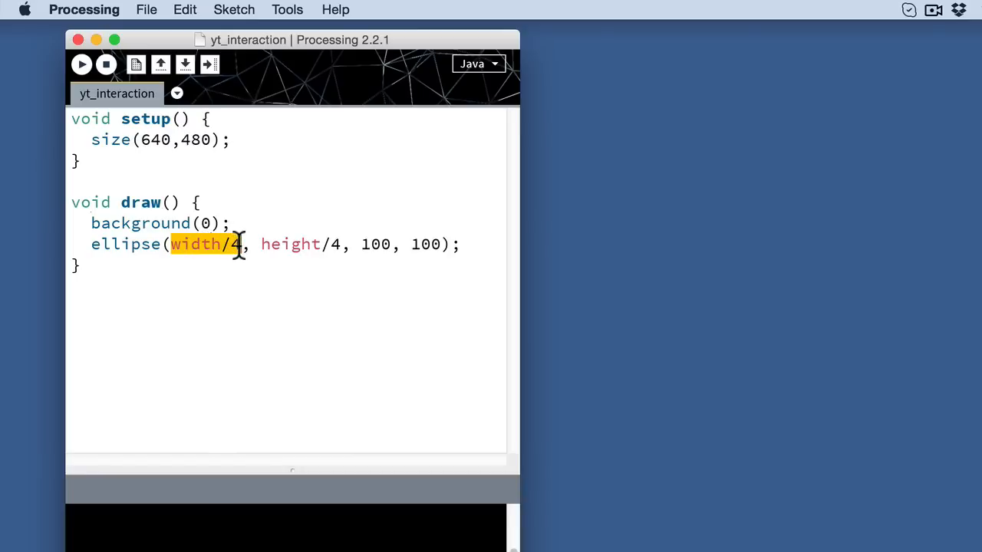
Step: Use mouseX as the ellipse's x position and run the sketch
type("mouse")
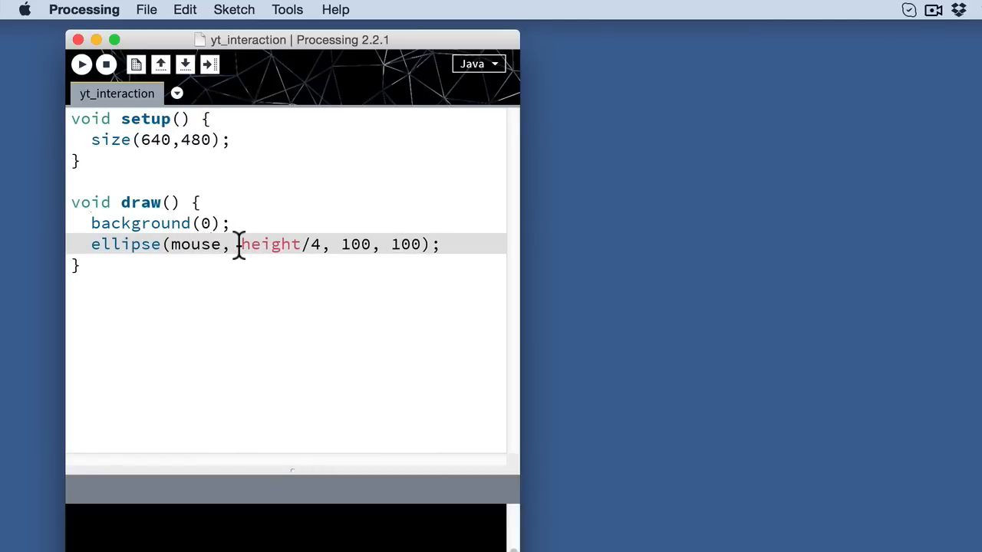
type("X")
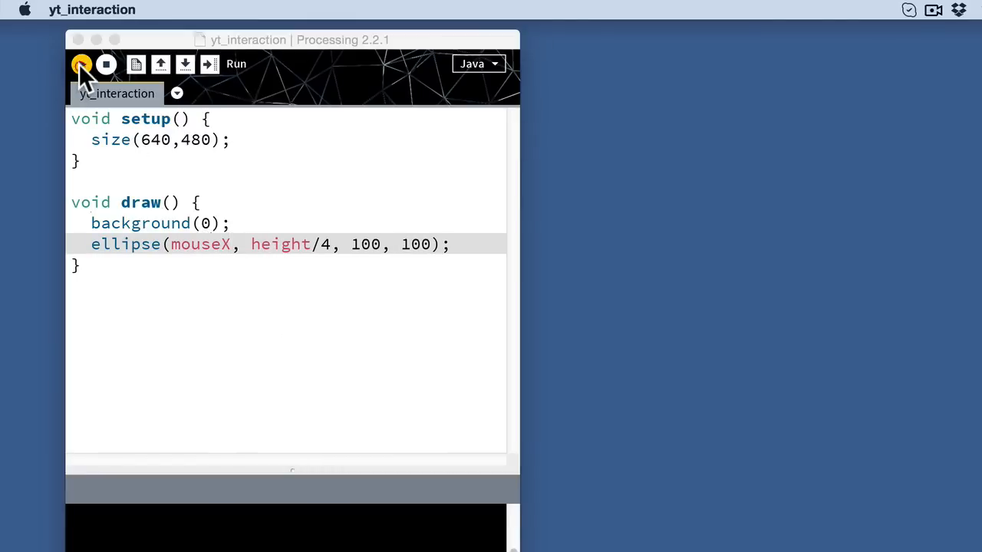
left_click(82, 64)
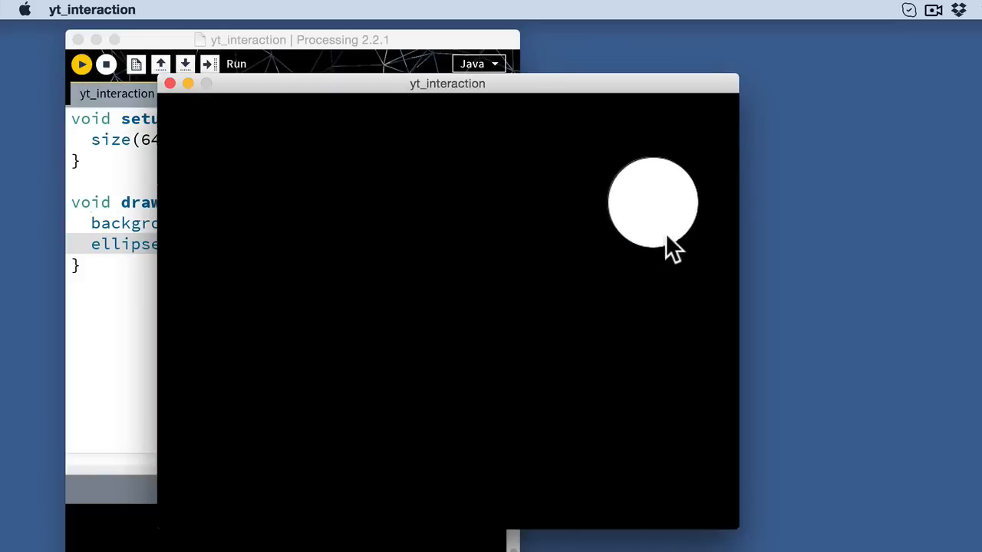
mouse_move(698, 353)
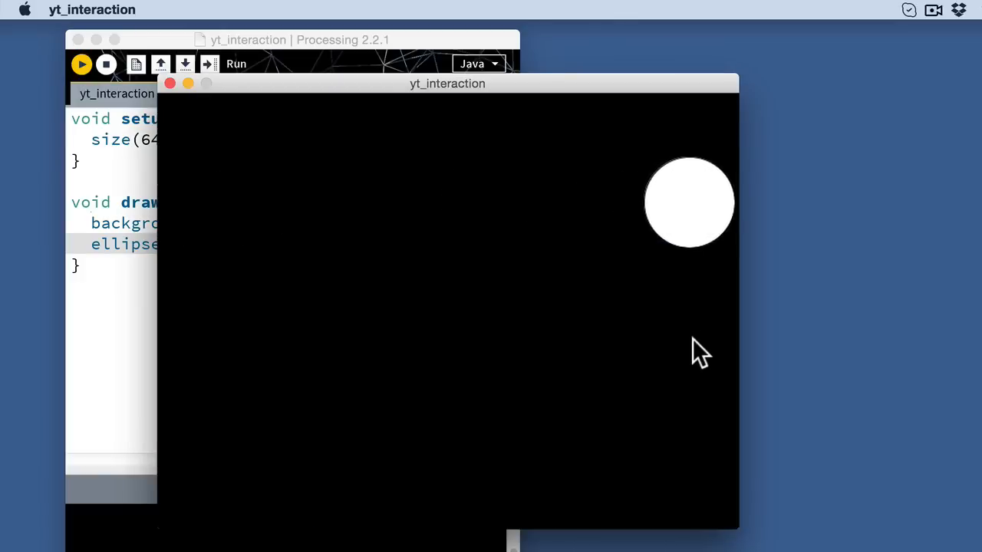
mouse_move(629, 280)
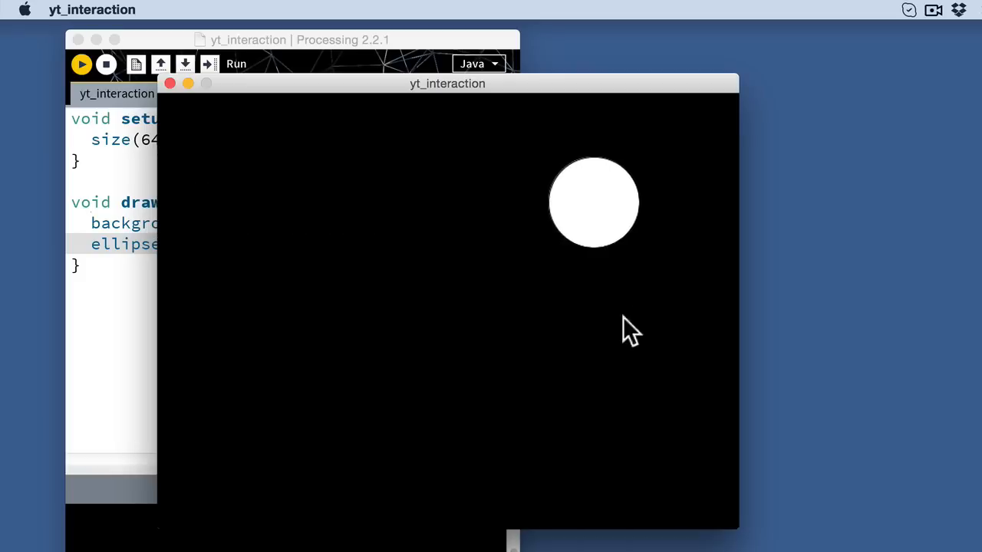
mouse_move(640, 342)
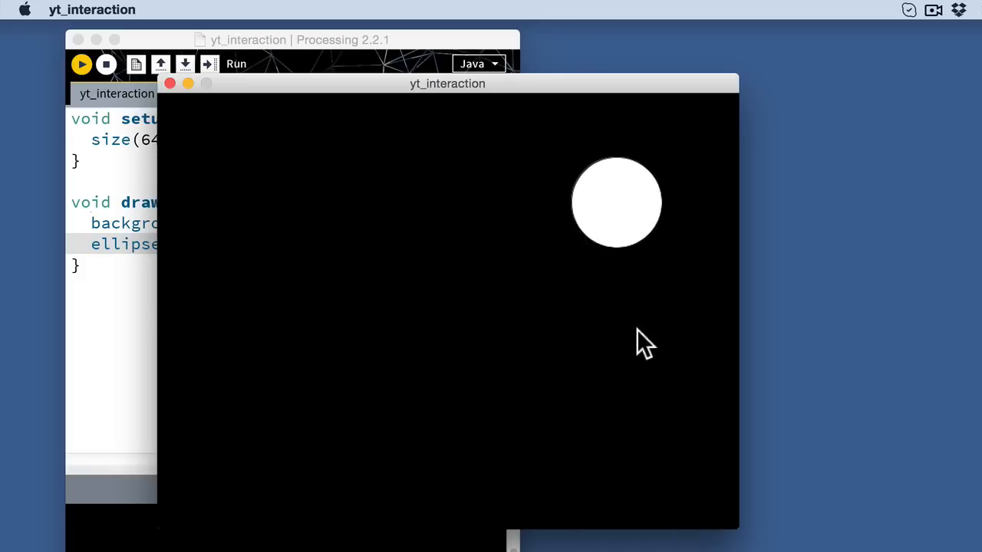
mouse_move(705, 346)
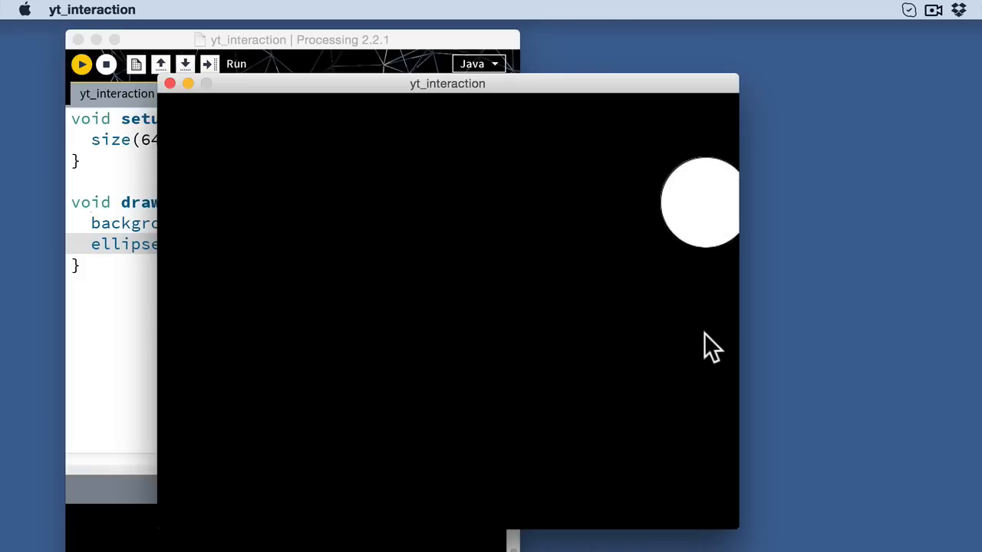
mouse_move(299, 399)
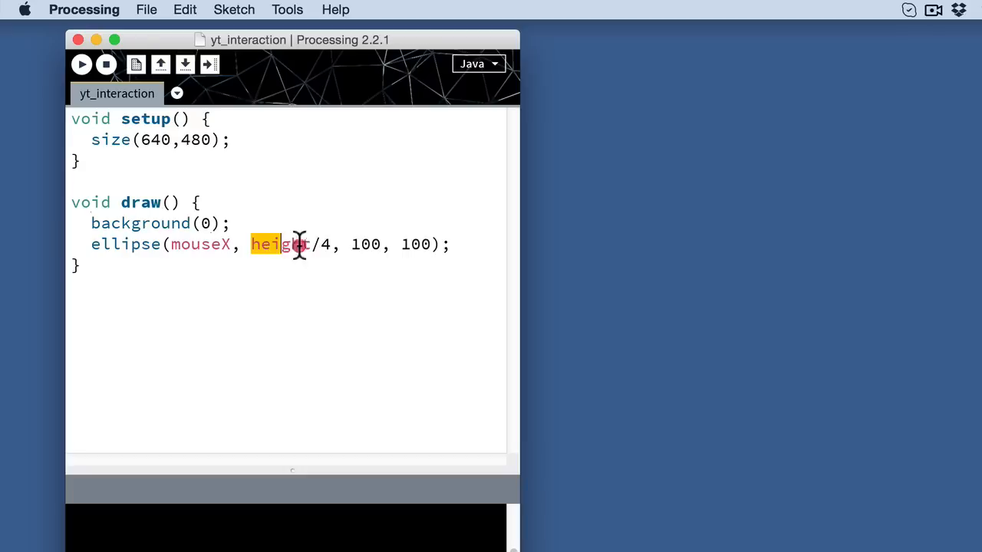
Step: Use mouseY as the ellipse's y position and run the sketch
type("mouse")
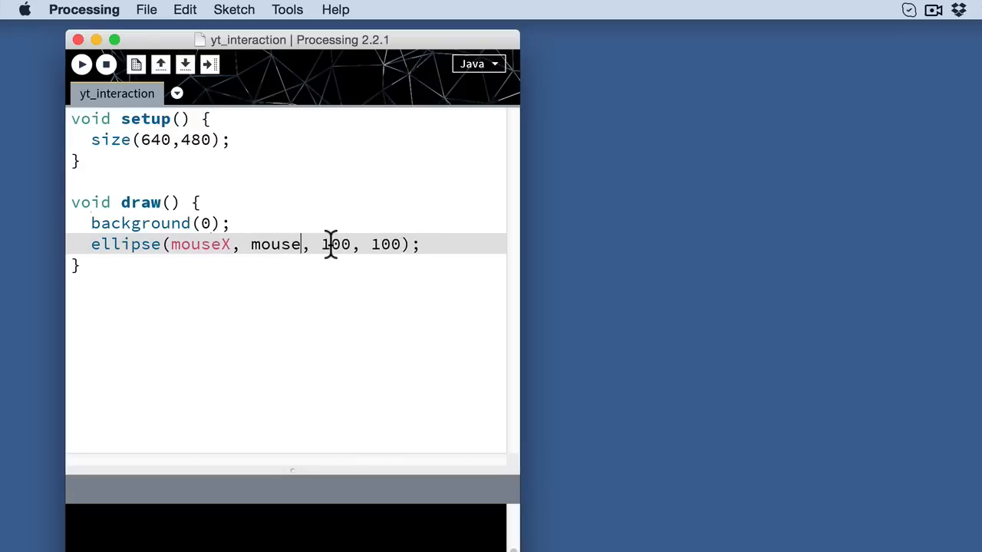
type("Y")
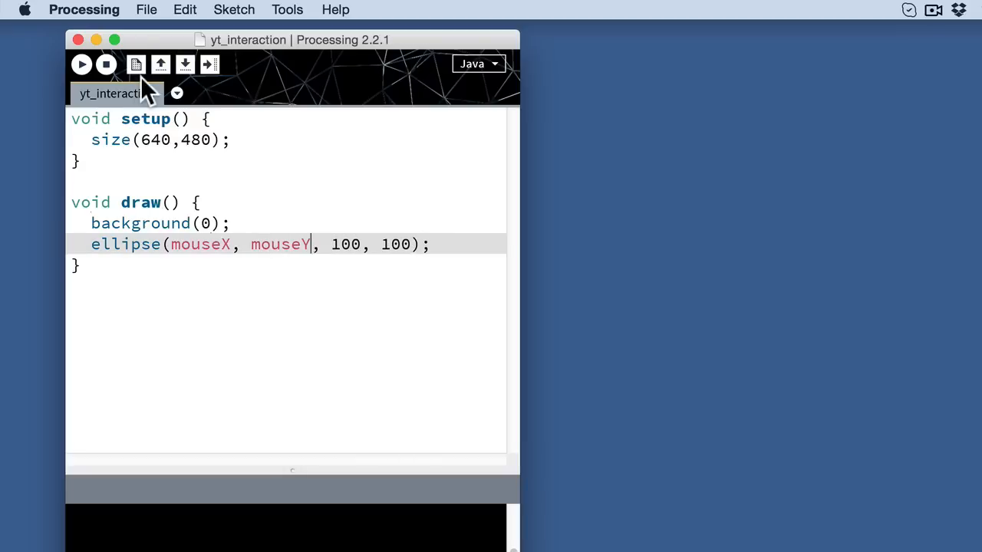
left_click(81, 64)
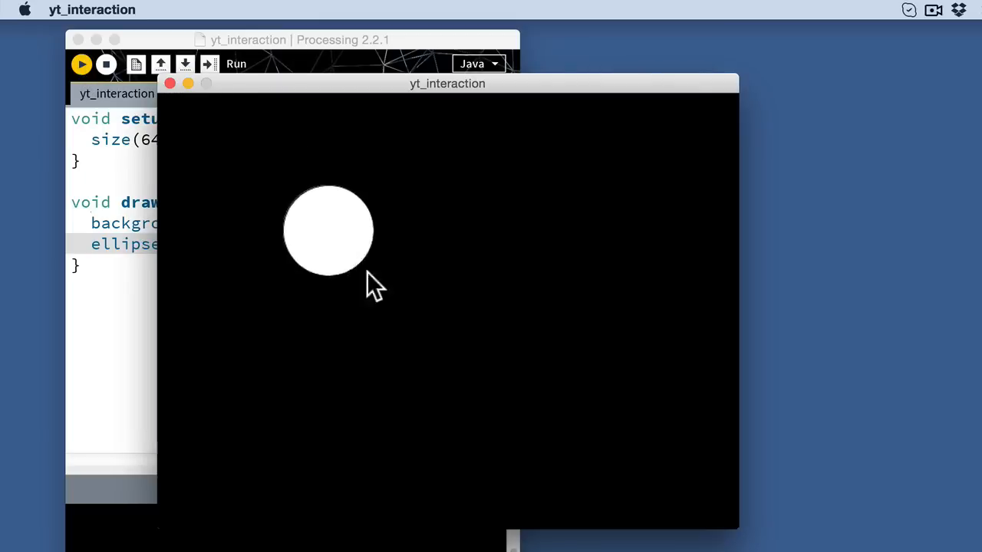
mouse_move(460, 149)
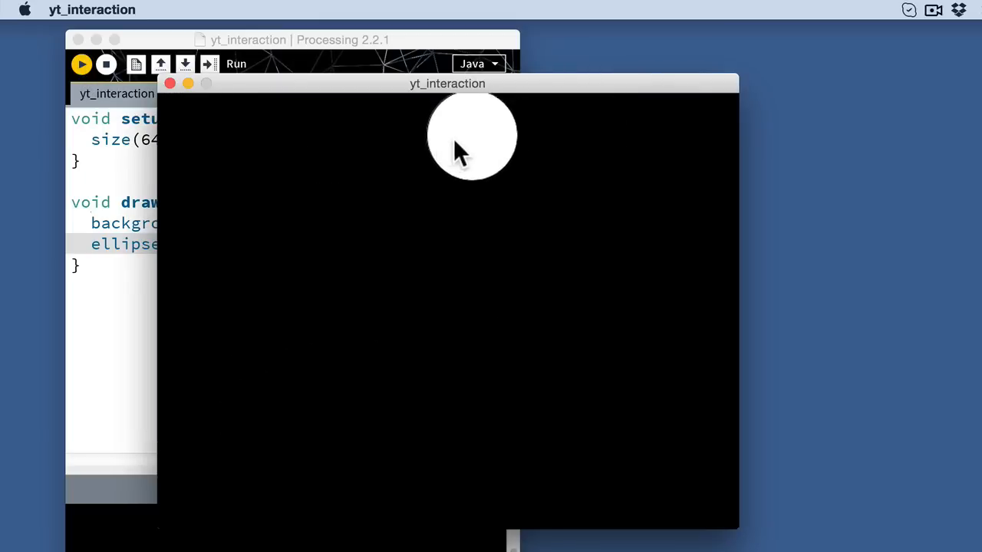
mouse_move(644, 395)
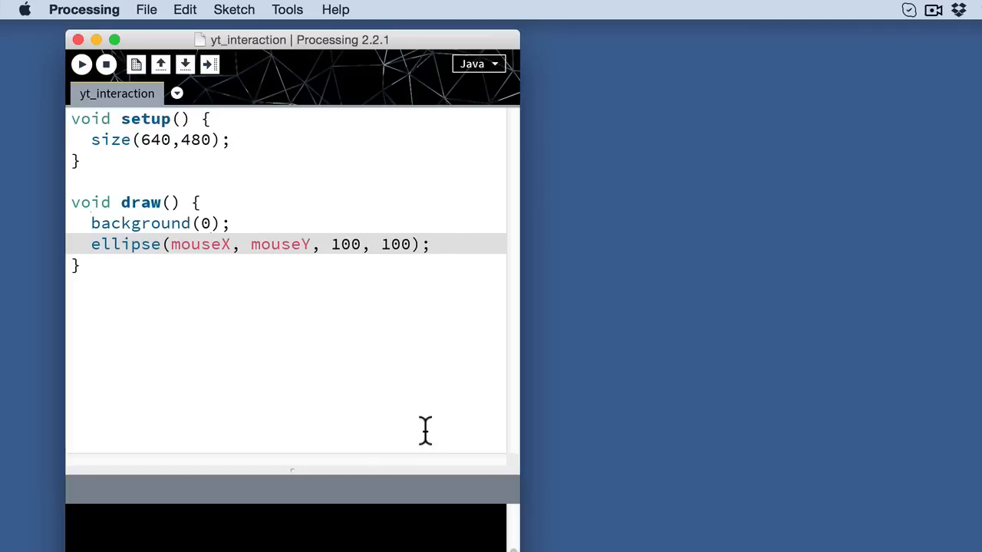
Step: Replace mouseX in ellipse() with the fixed value 200
double_click(199, 244)
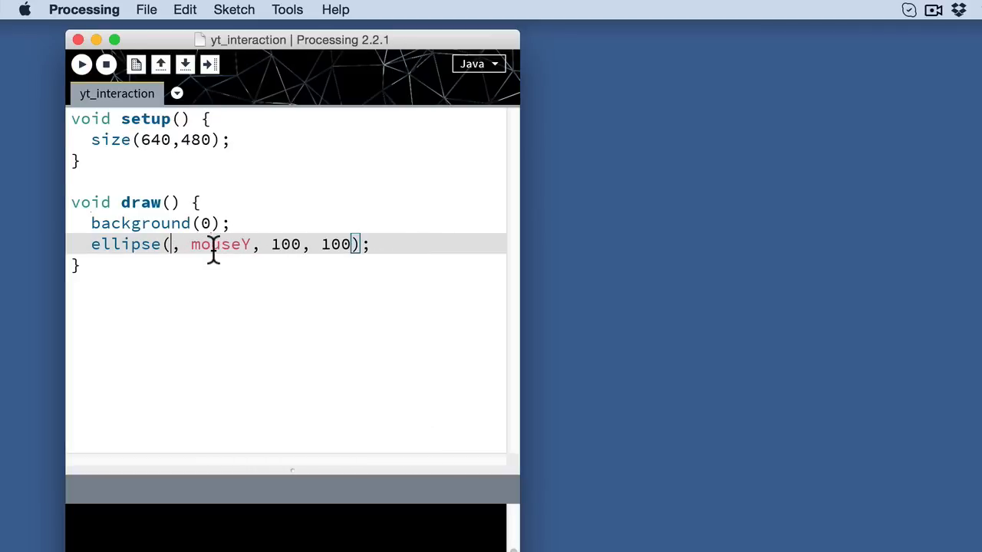
type("200")
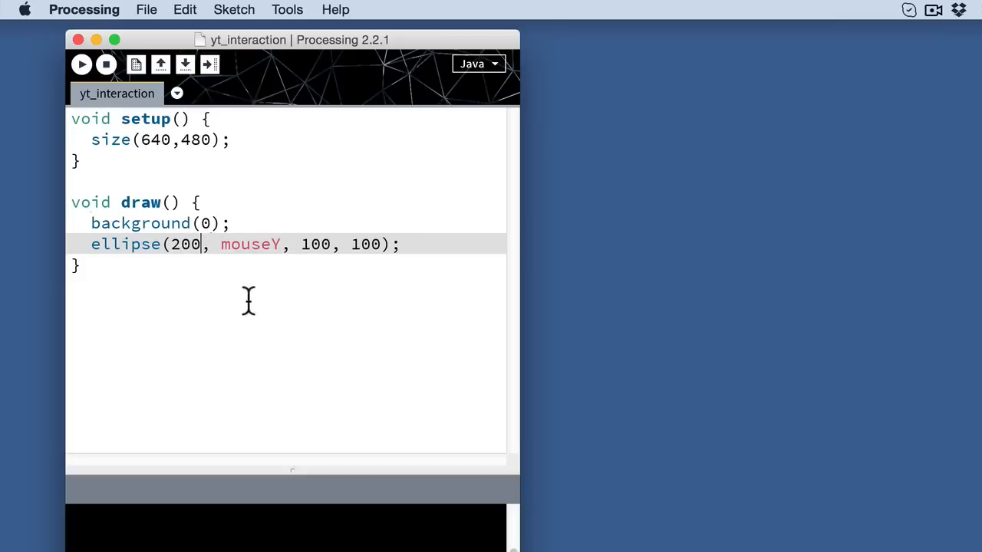
Step: Run the sketch with the circle fixed at x 200
left_click(82, 63)
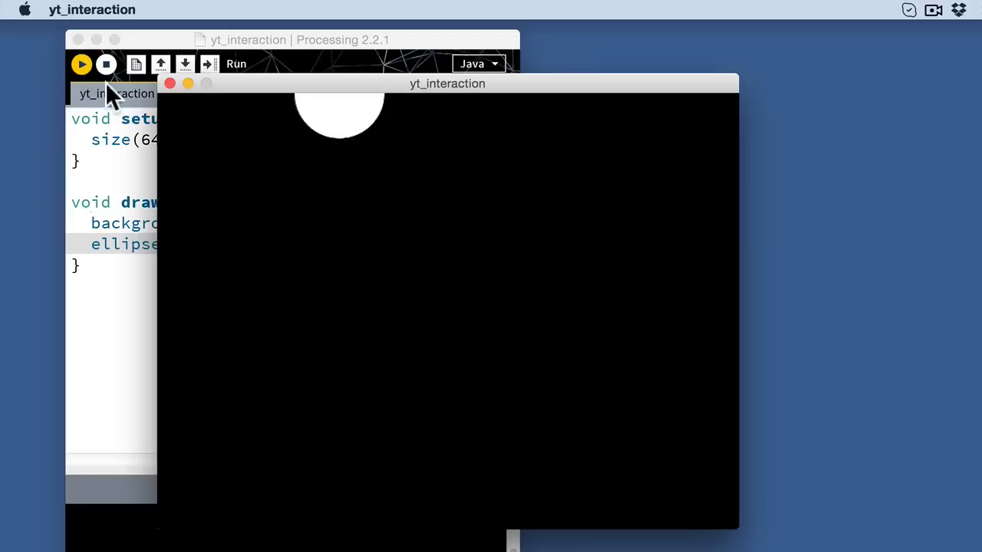
mouse_move(203, 245)
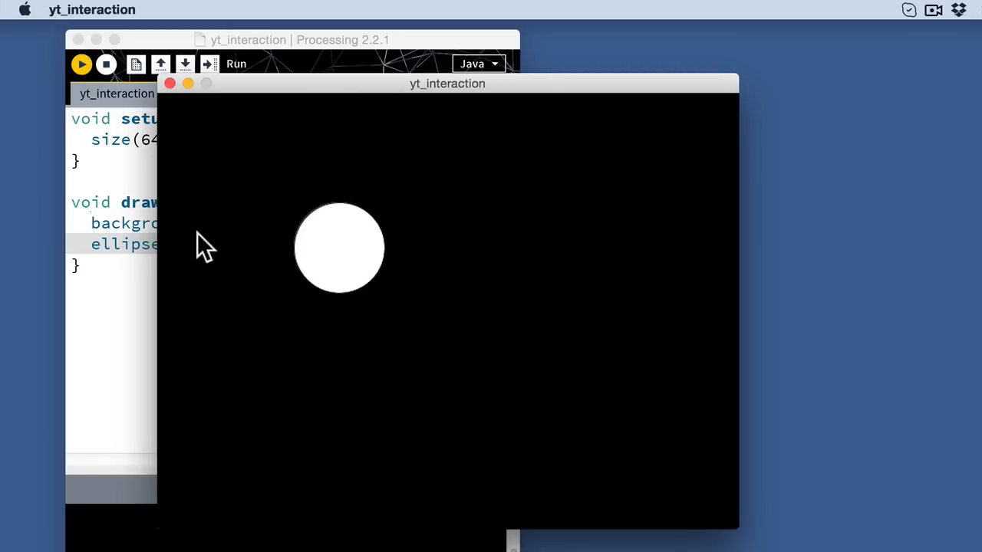
mouse_move(252, 349)
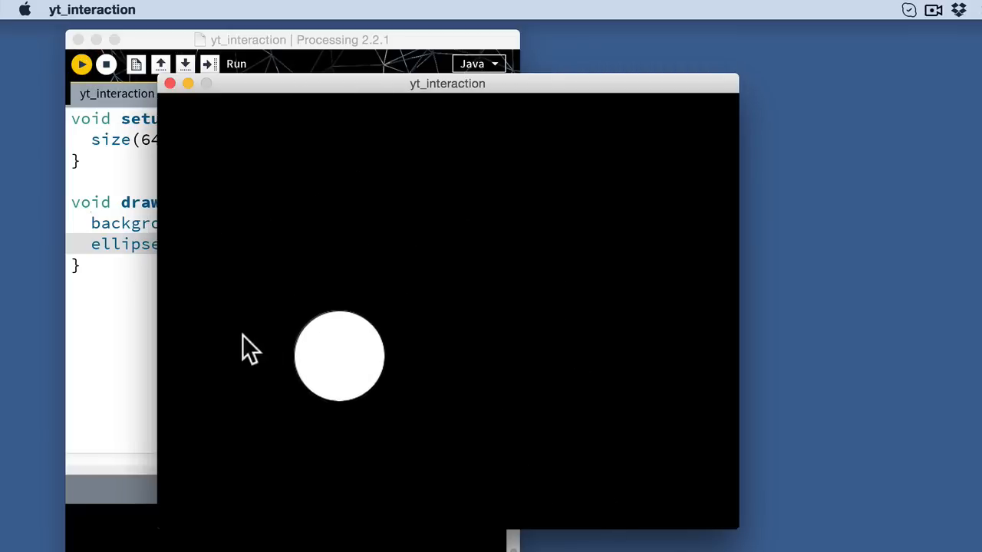
mouse_move(286, 441)
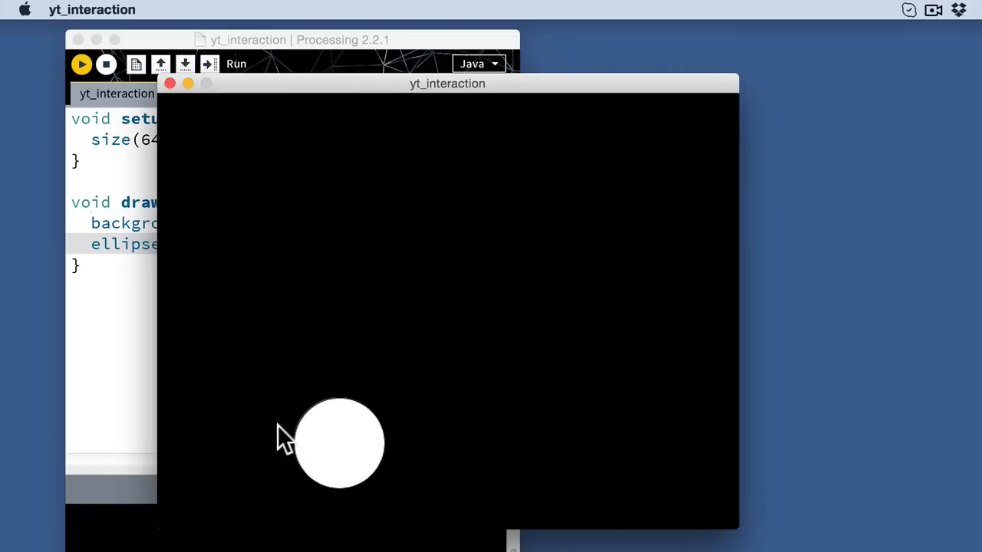
mouse_move(290, 177)
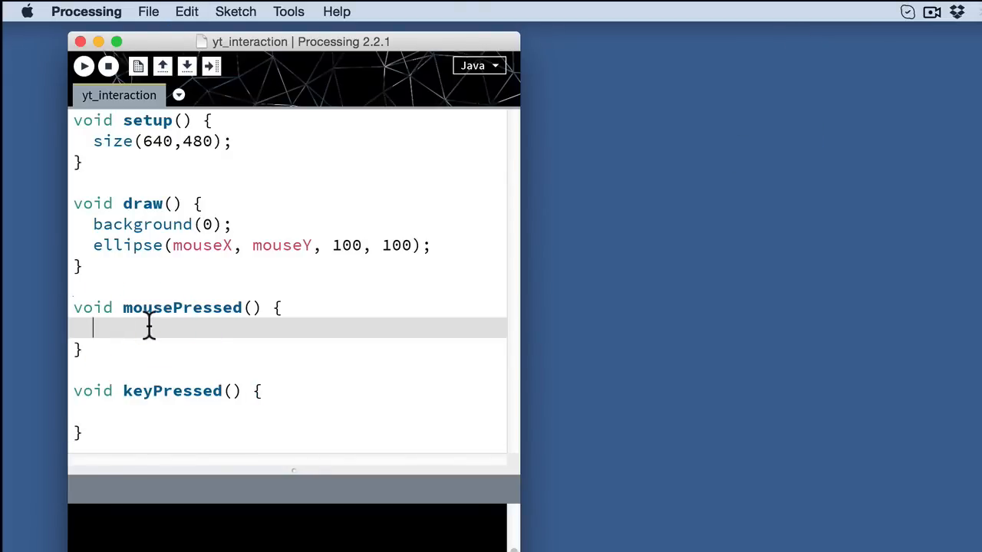
Step: Add fill(255,0,0); inside the mousePressed() function
type("fill(")
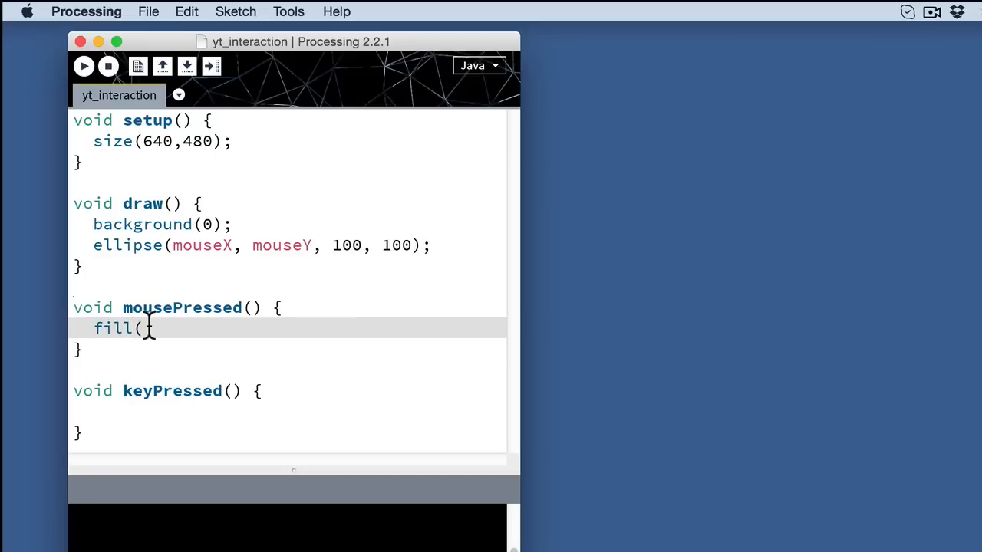
type("255,0")
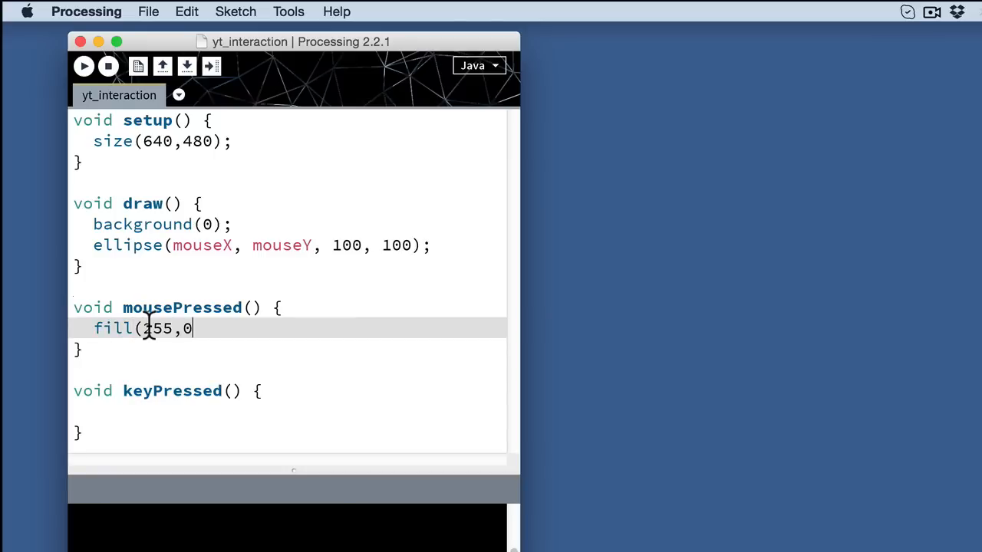
type(",0);")
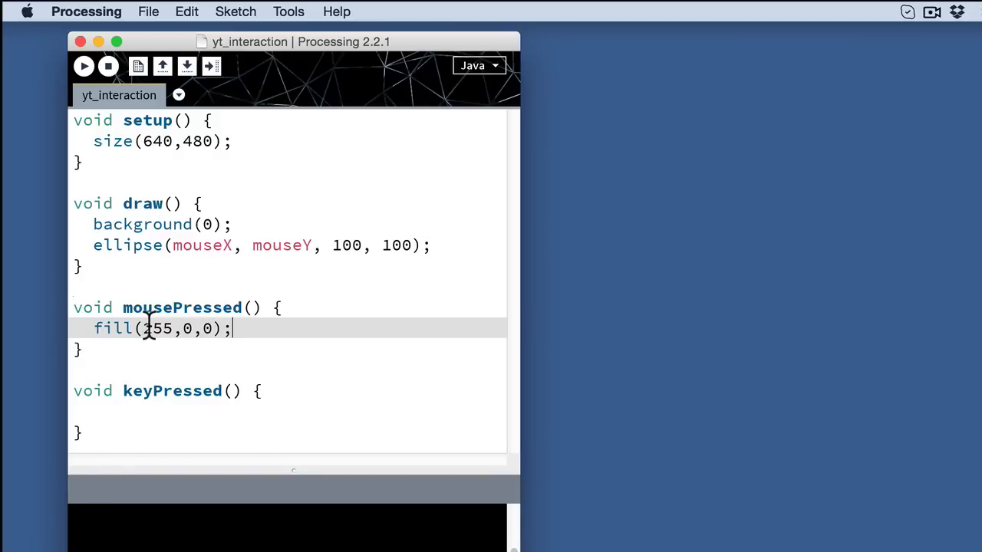
mouse_move(187, 420)
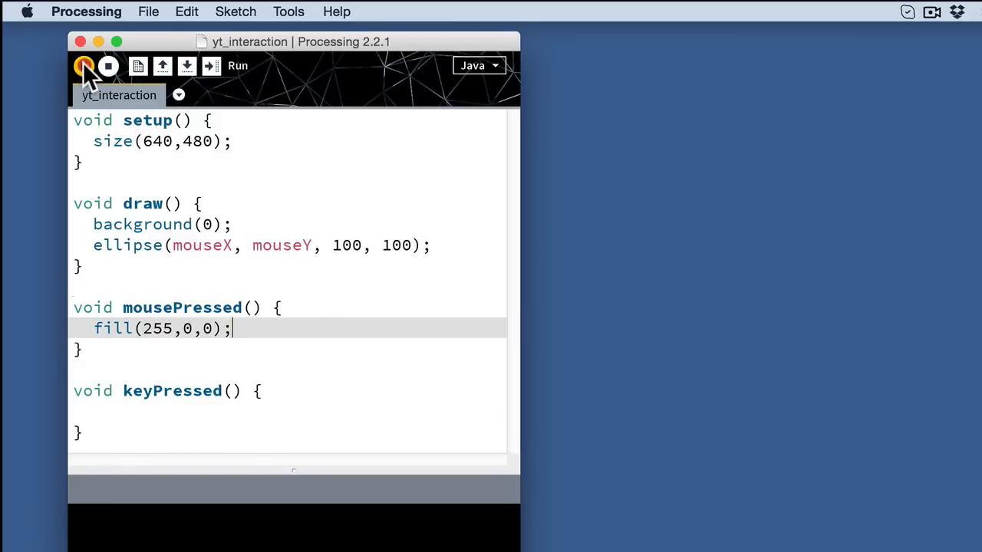
left_click(83, 66)
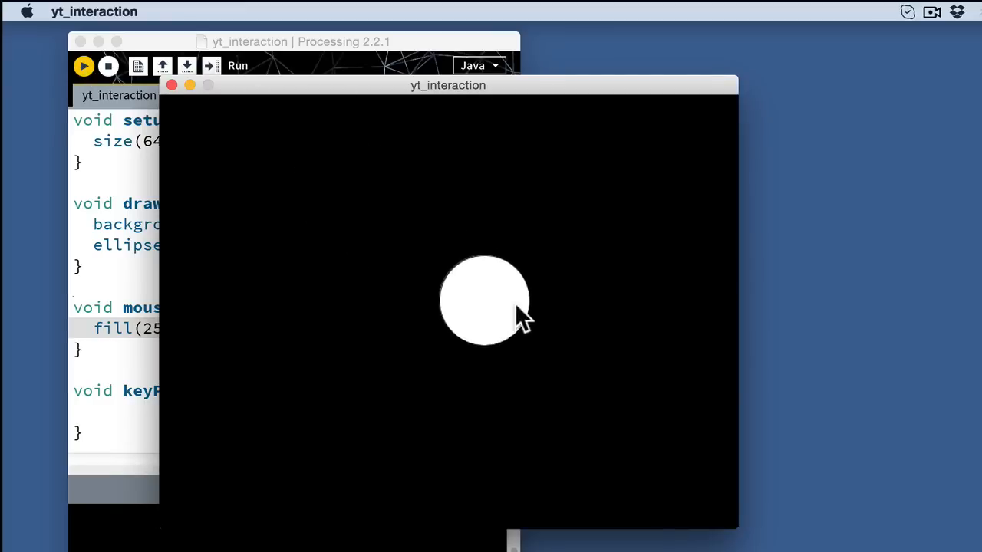
mouse_move(475, 314)
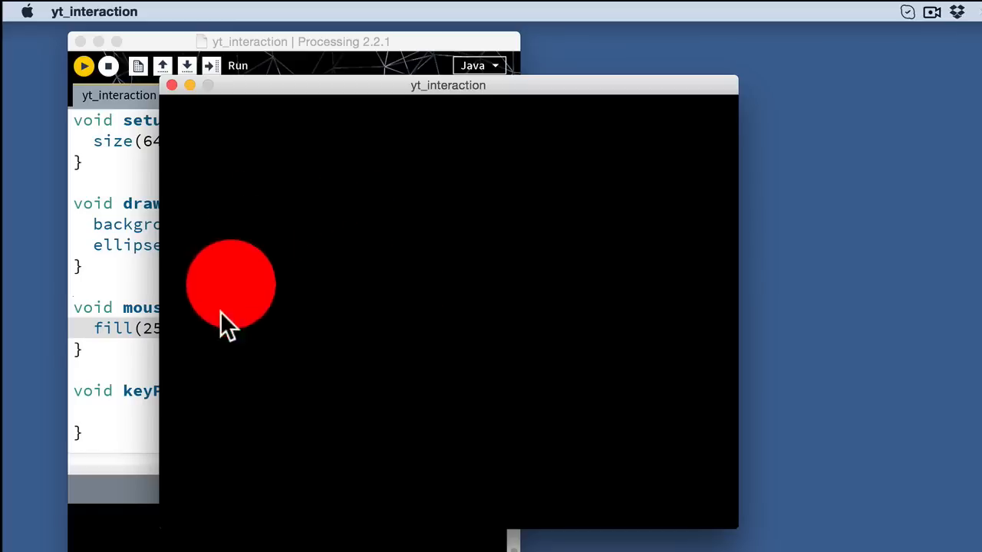
mouse_move(430, 219)
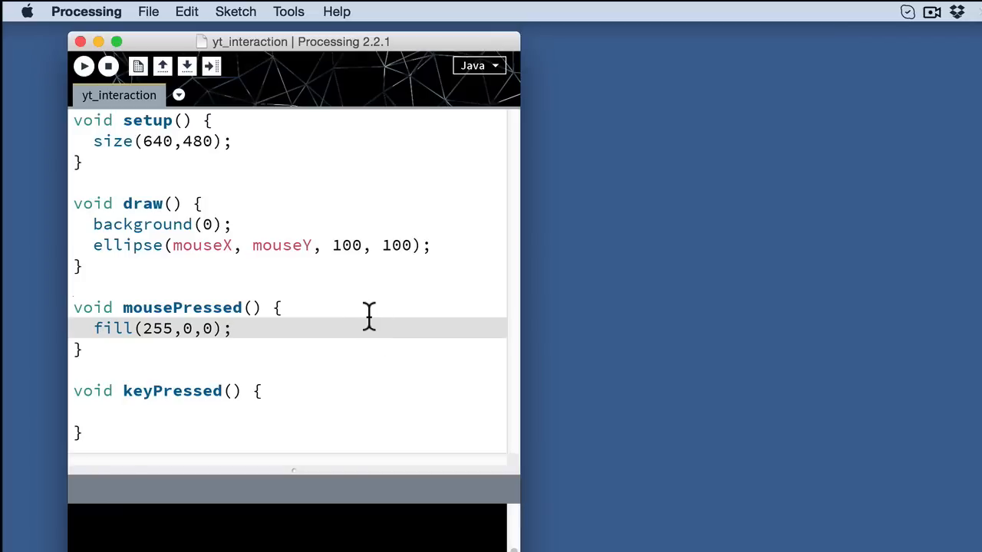
Step: Add fill(0,0,255); inside the keyPressed() function
type("fi")
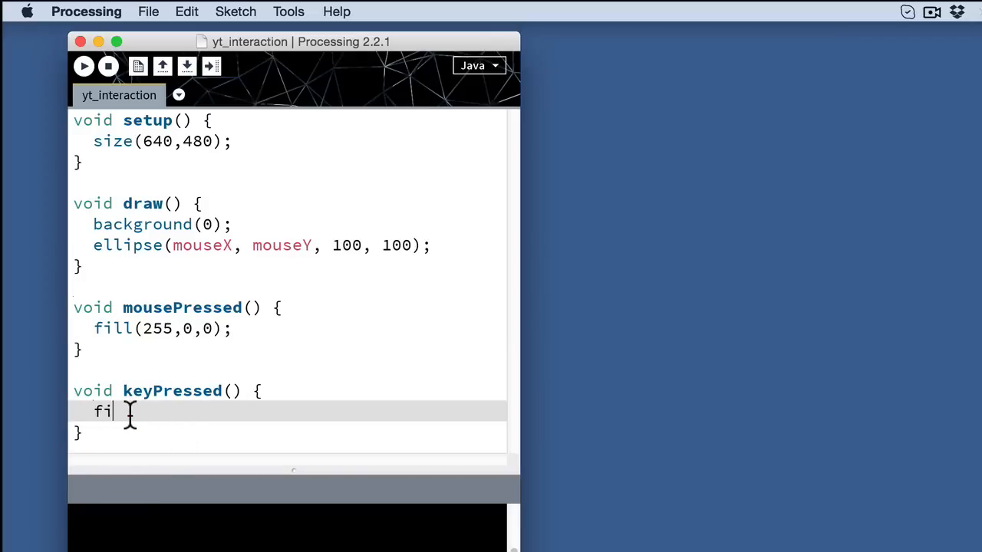
type("ll(")
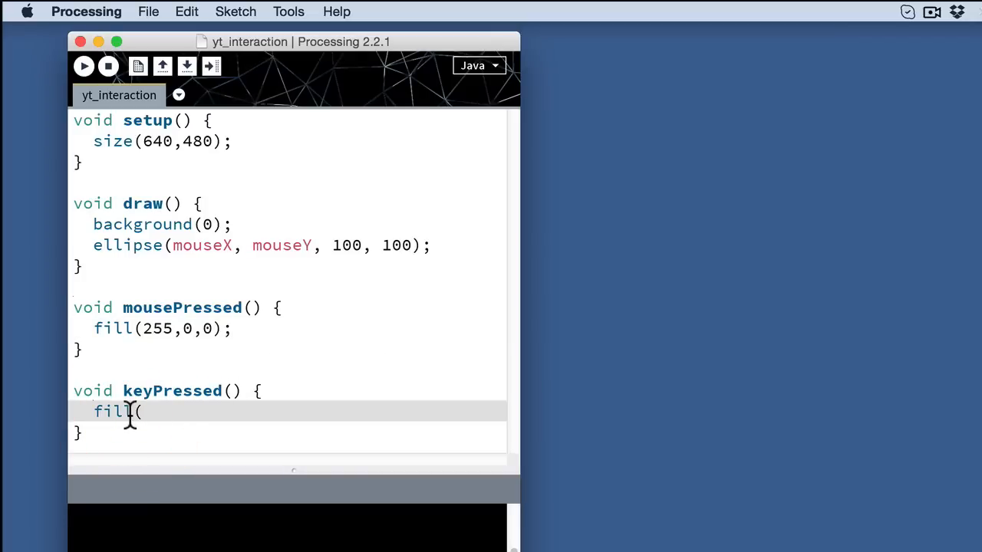
type("0,")
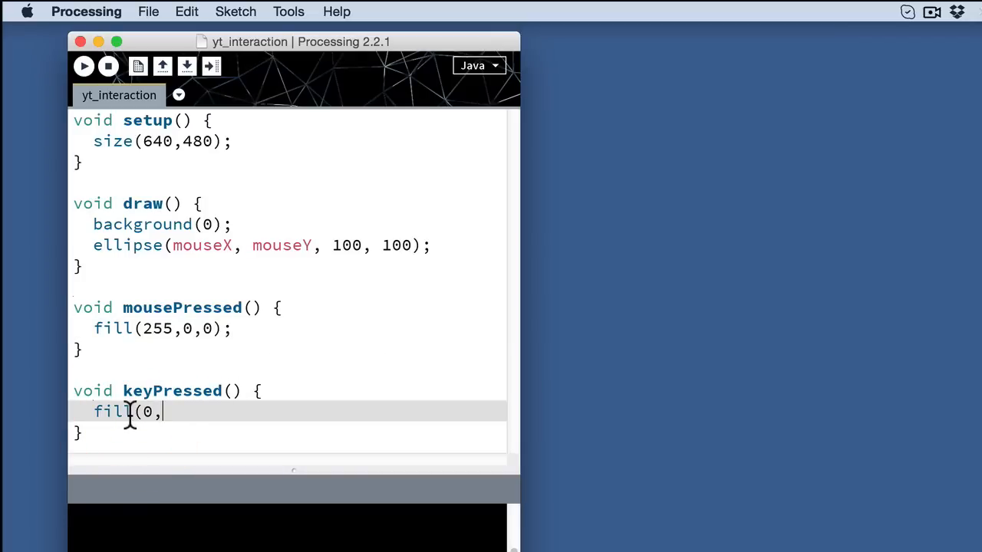
type("0")
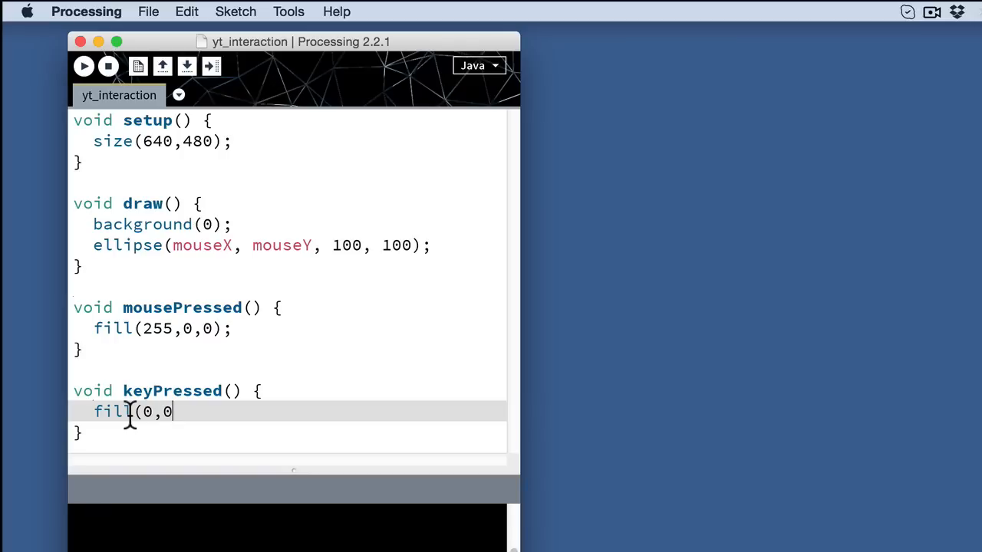
type(",255")
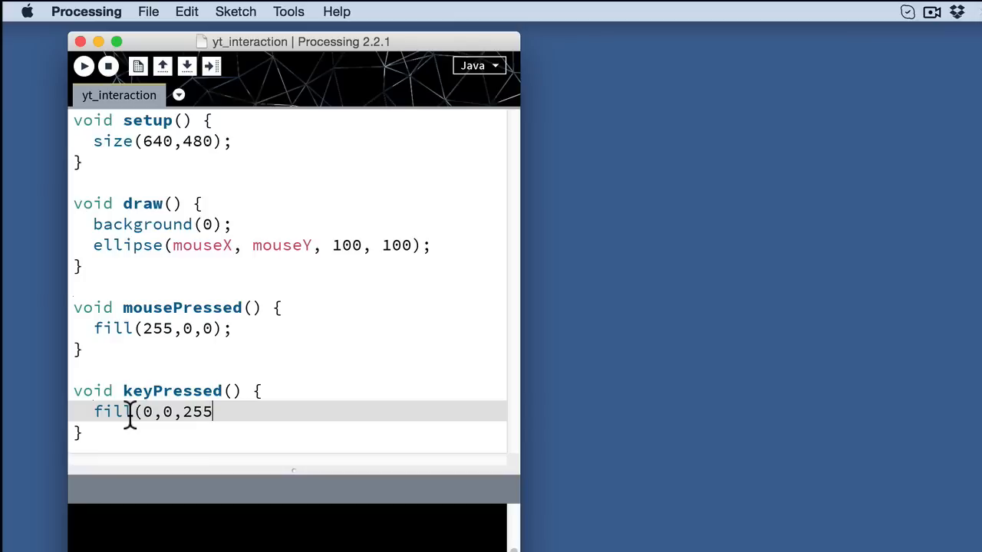
type(");")
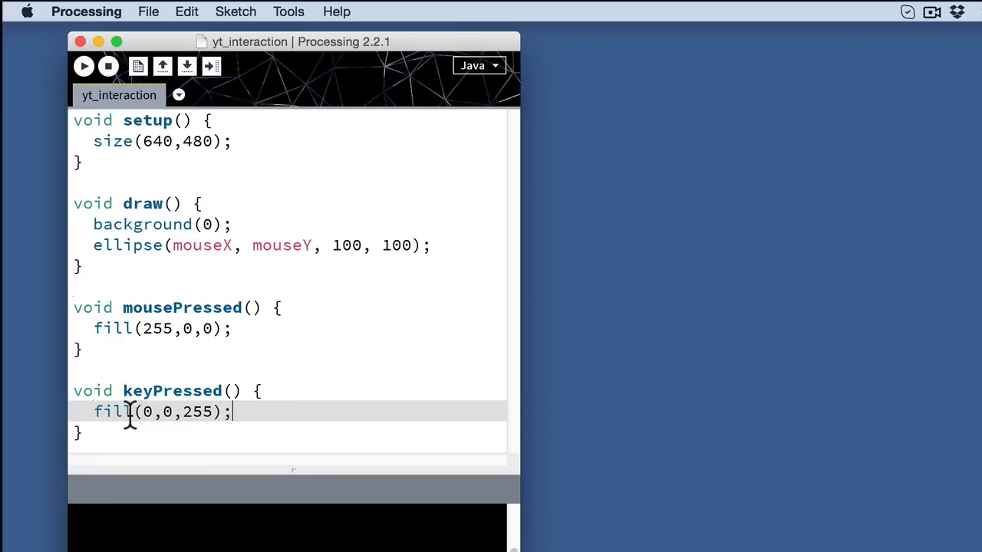
Step: Run the sketch and click in its window to turn the circle red
left_click(83, 66)
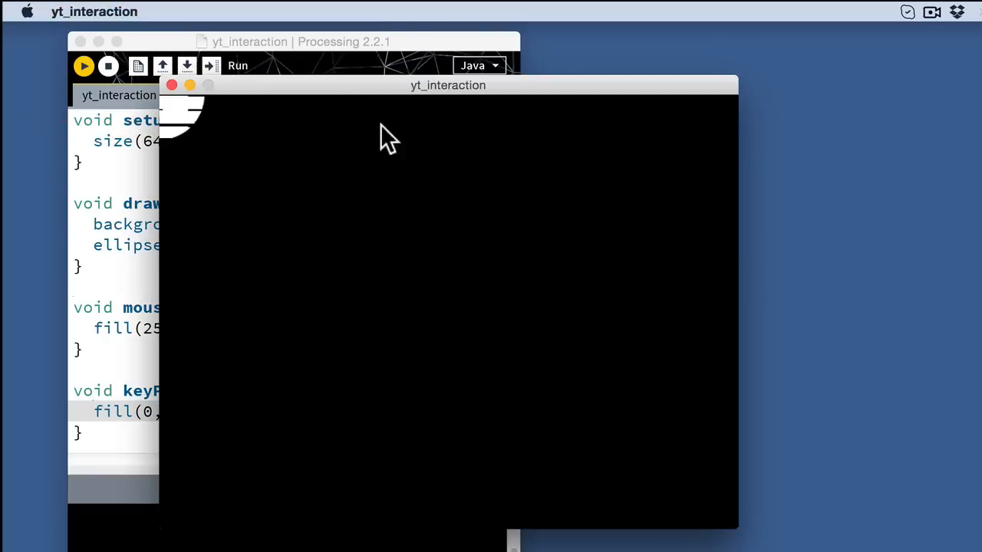
mouse_move(514, 337)
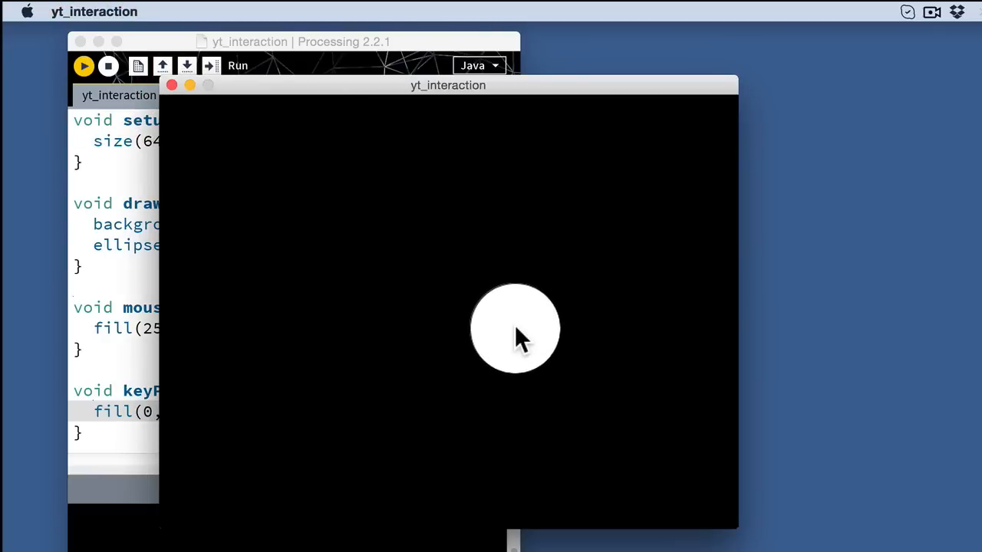
left_click(311, 245)
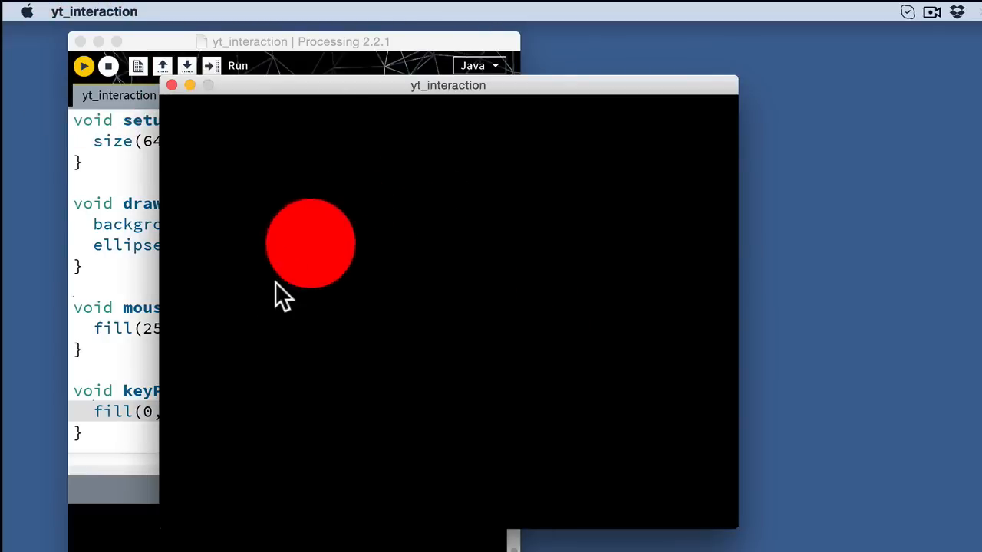
mouse_move(556, 291)
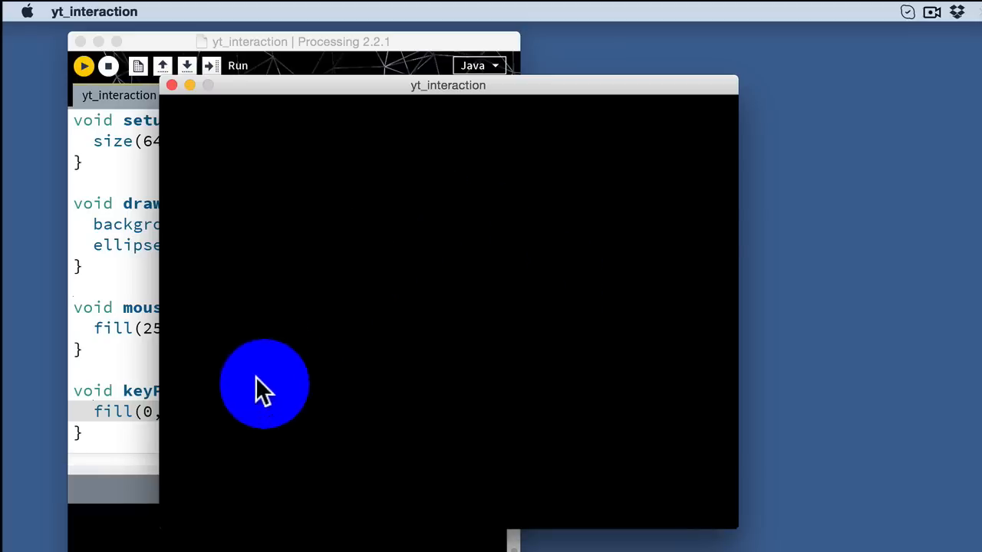
mouse_move(479, 295)
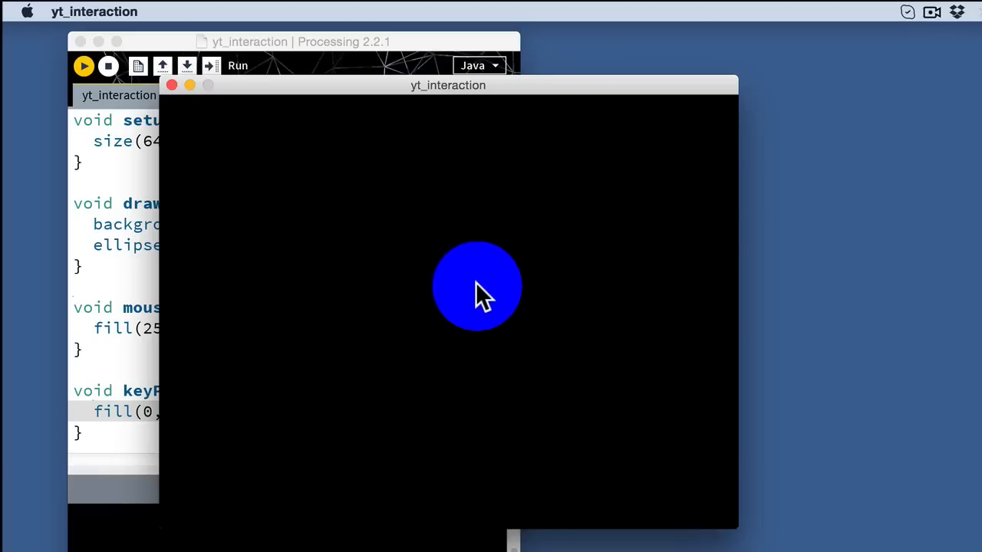
left_click(524, 299)
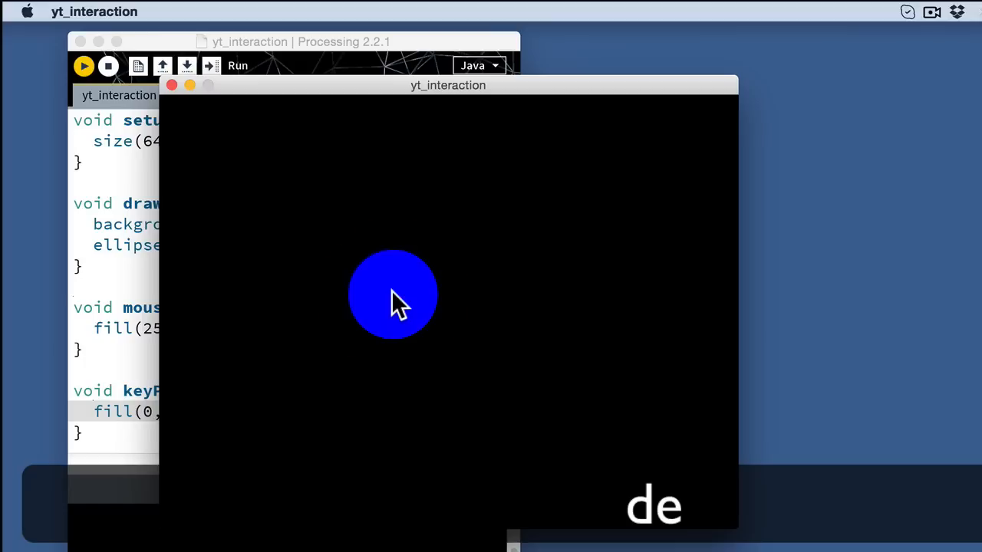
mouse_move(595, 345)
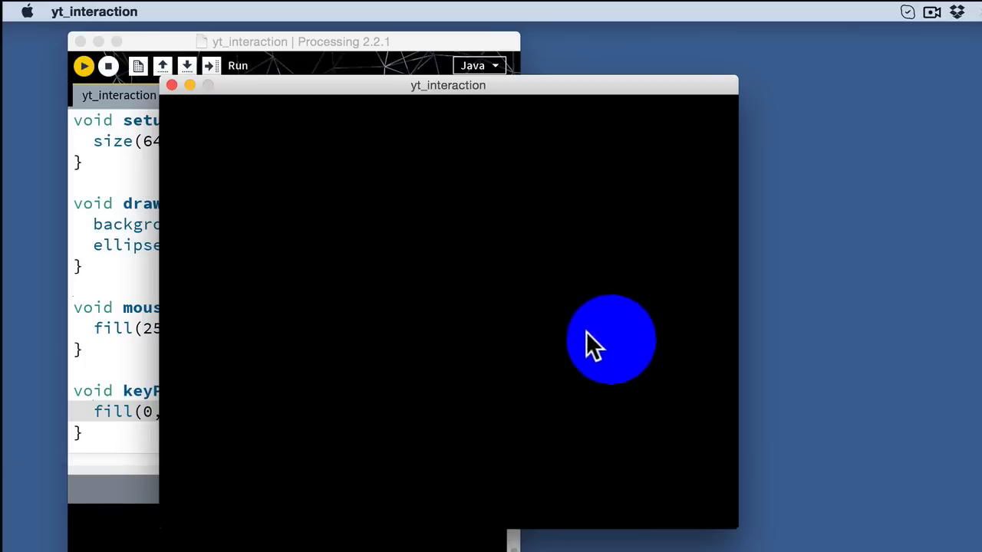
mouse_move(510, 364)
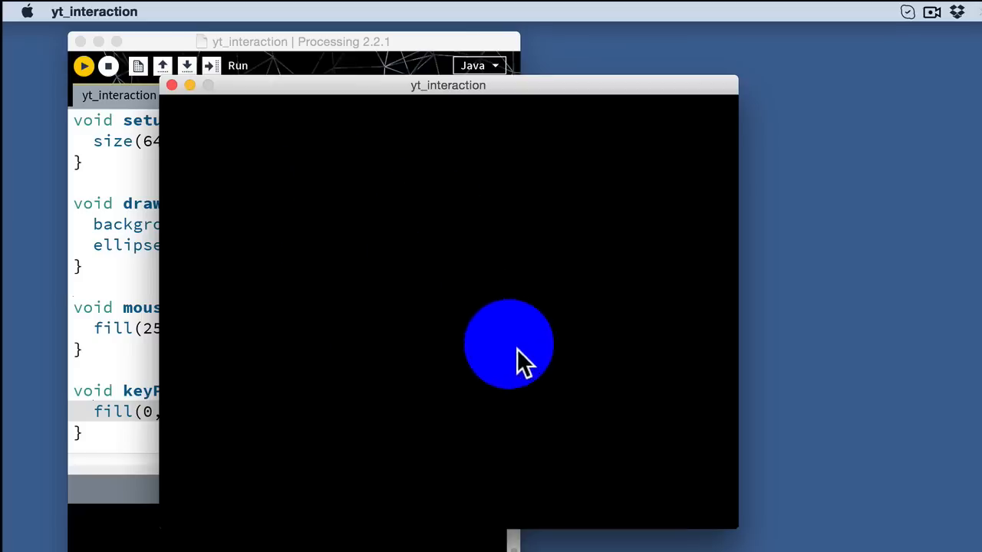
mouse_move(376, 384)
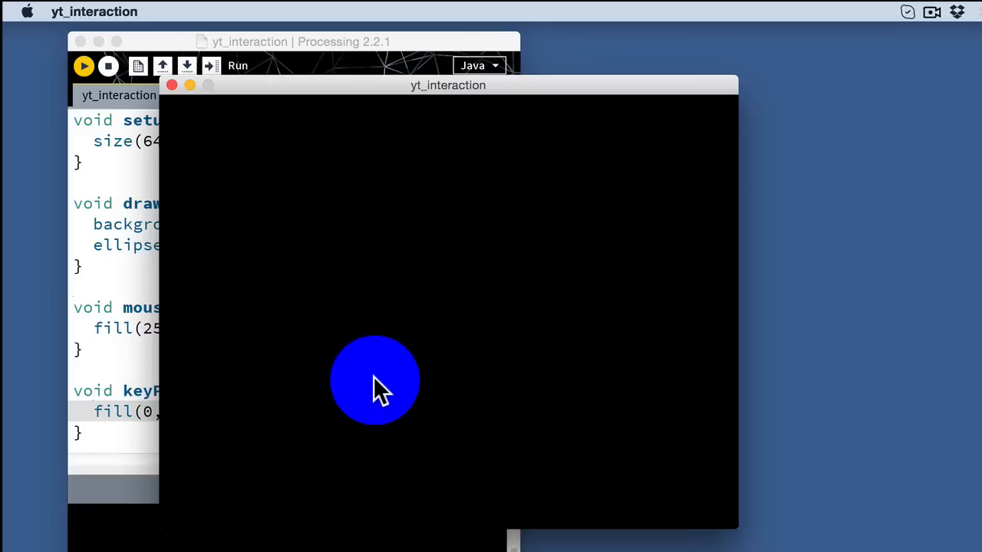